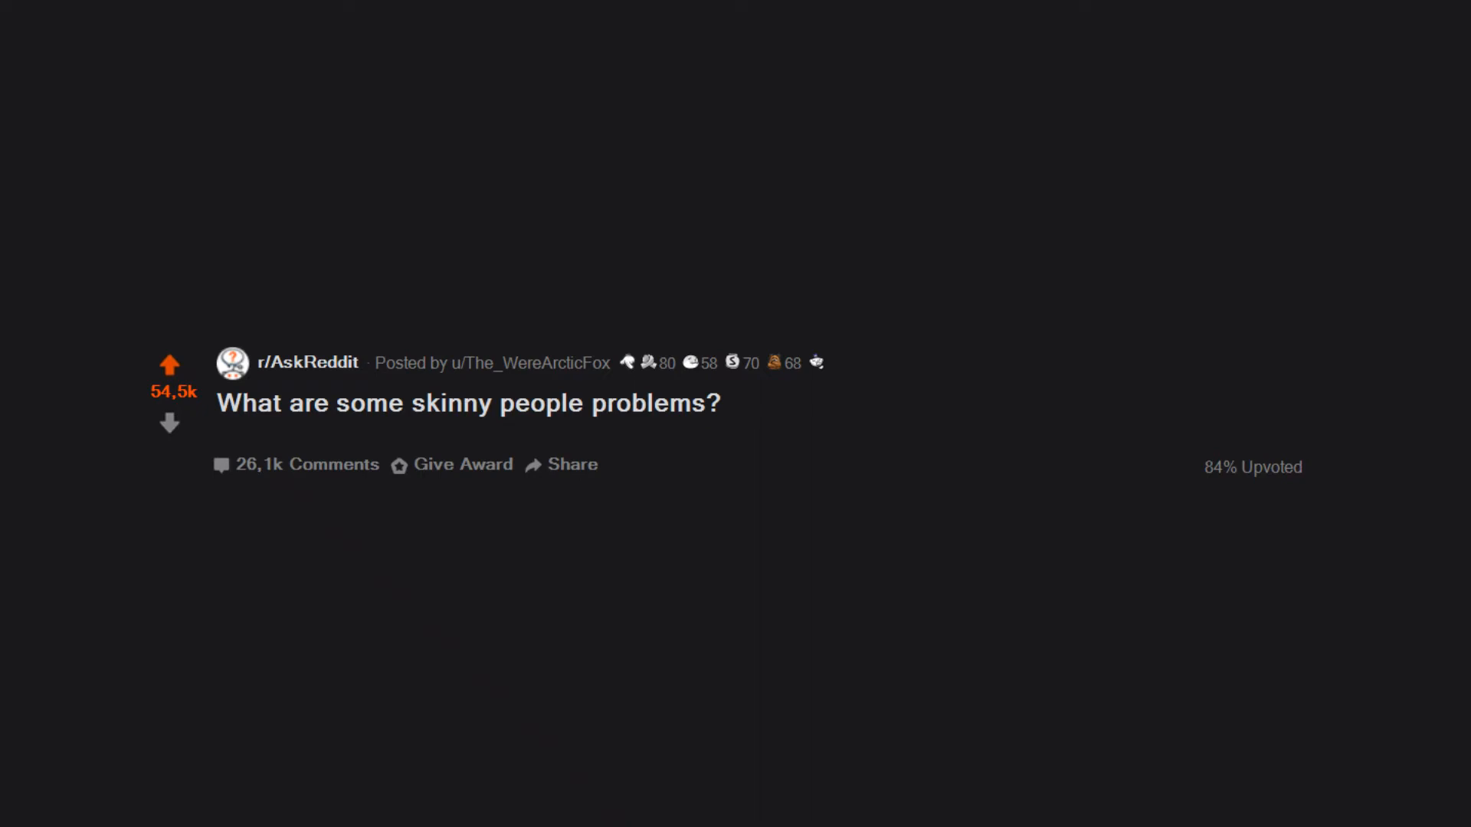
scroll("down", 3)
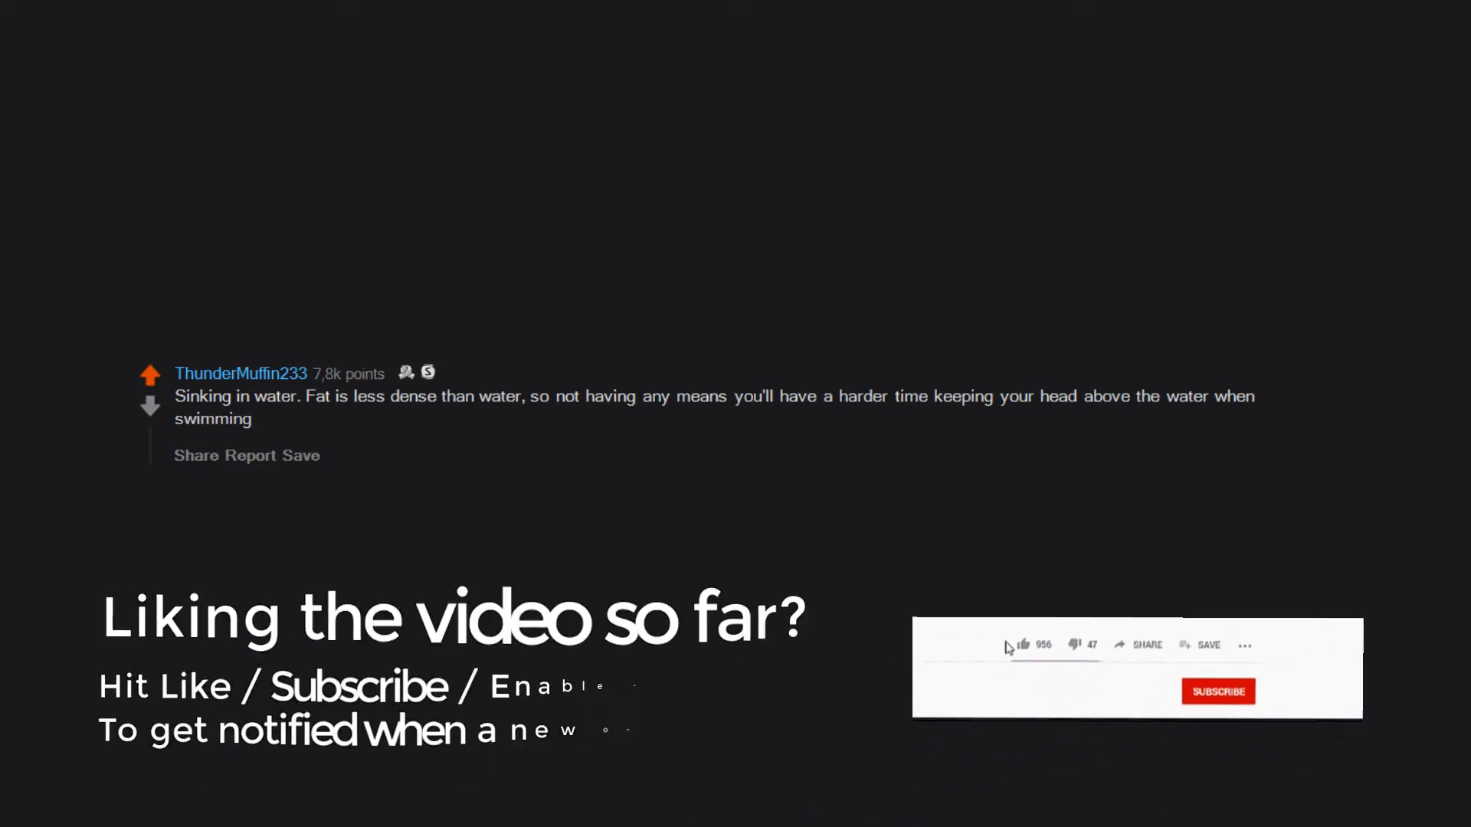
left_click(1024, 645)
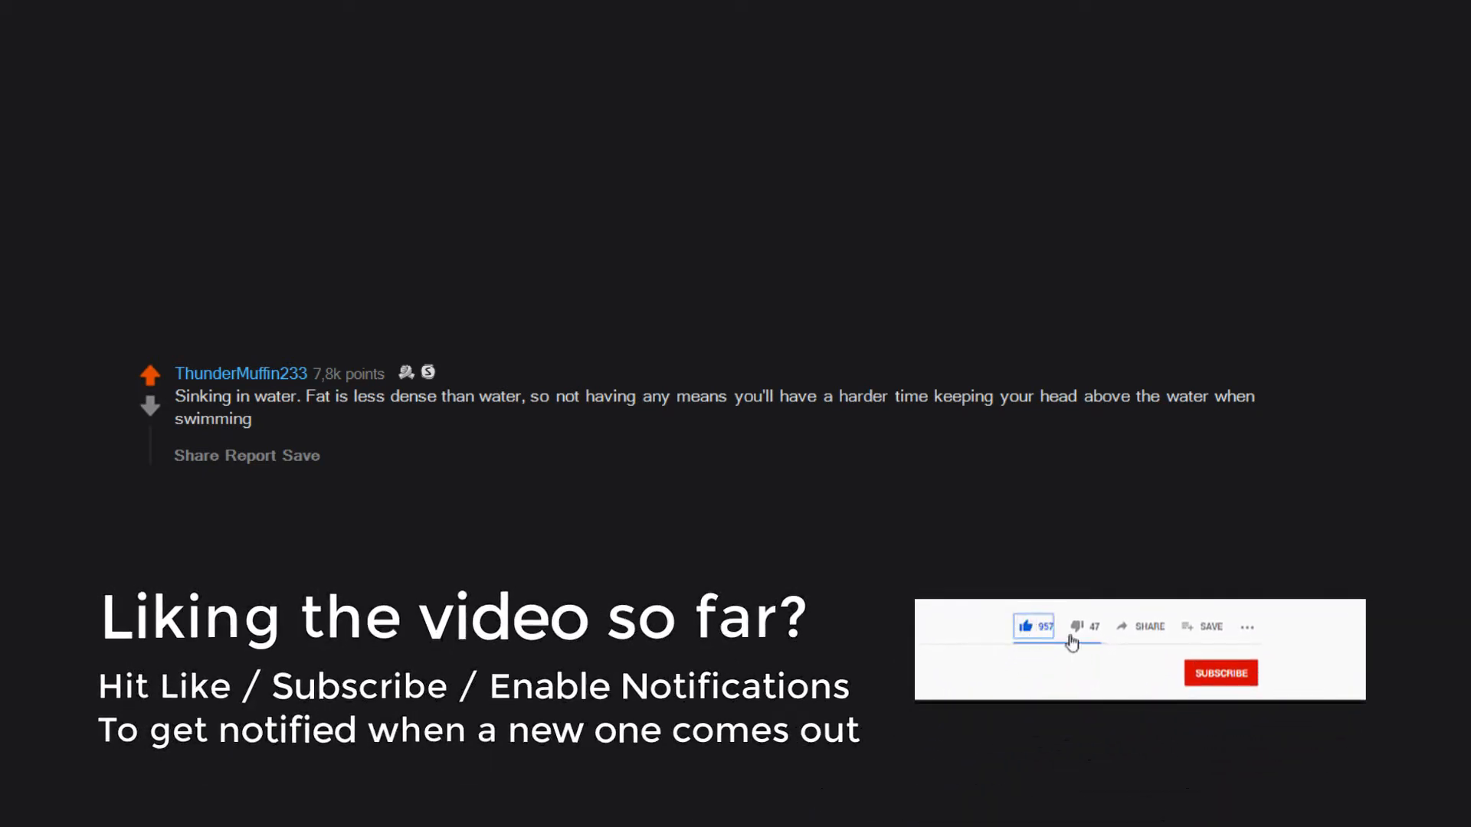
left_click(1220, 673)
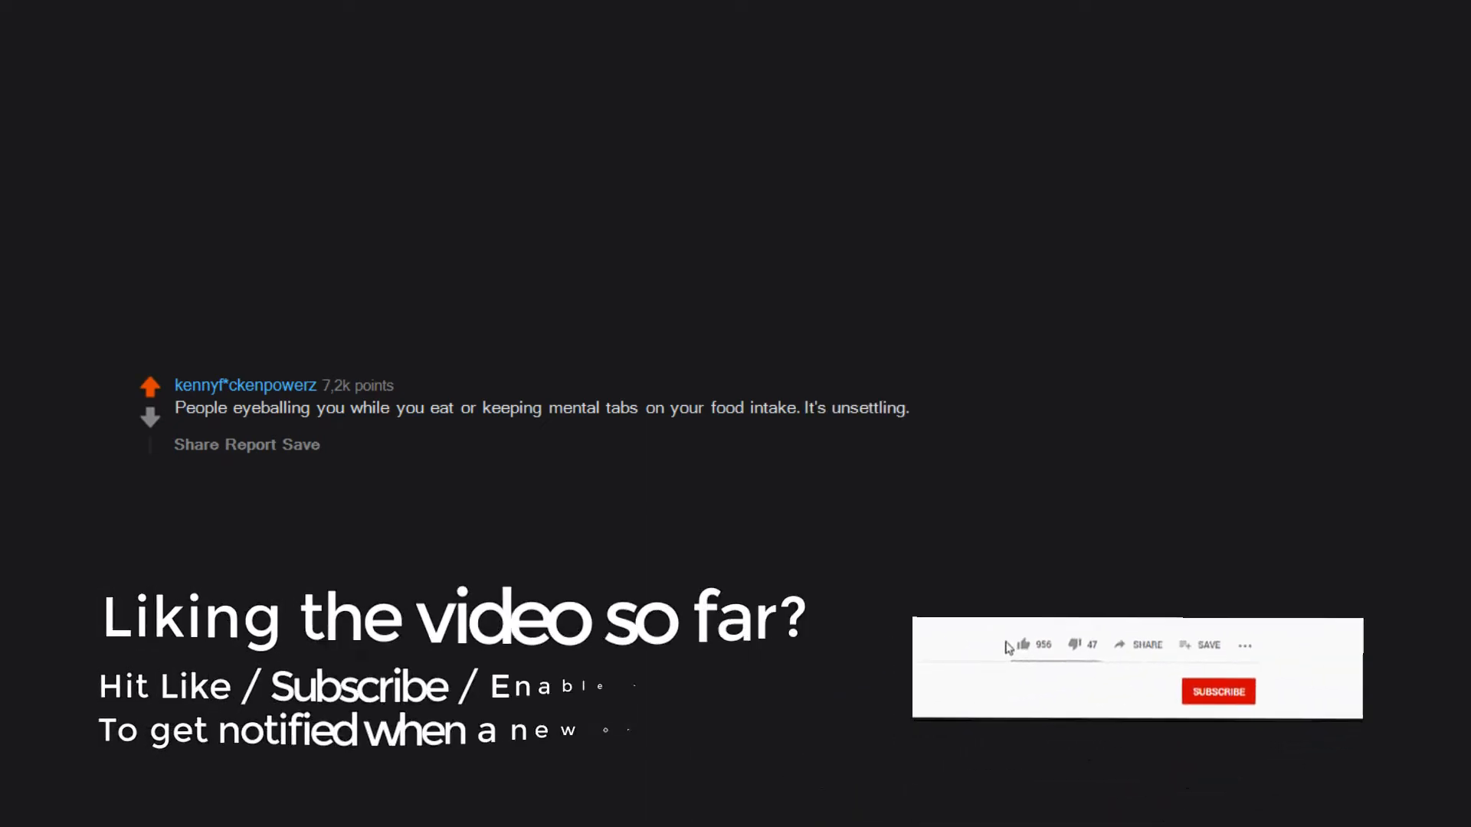
left_click(1025, 645)
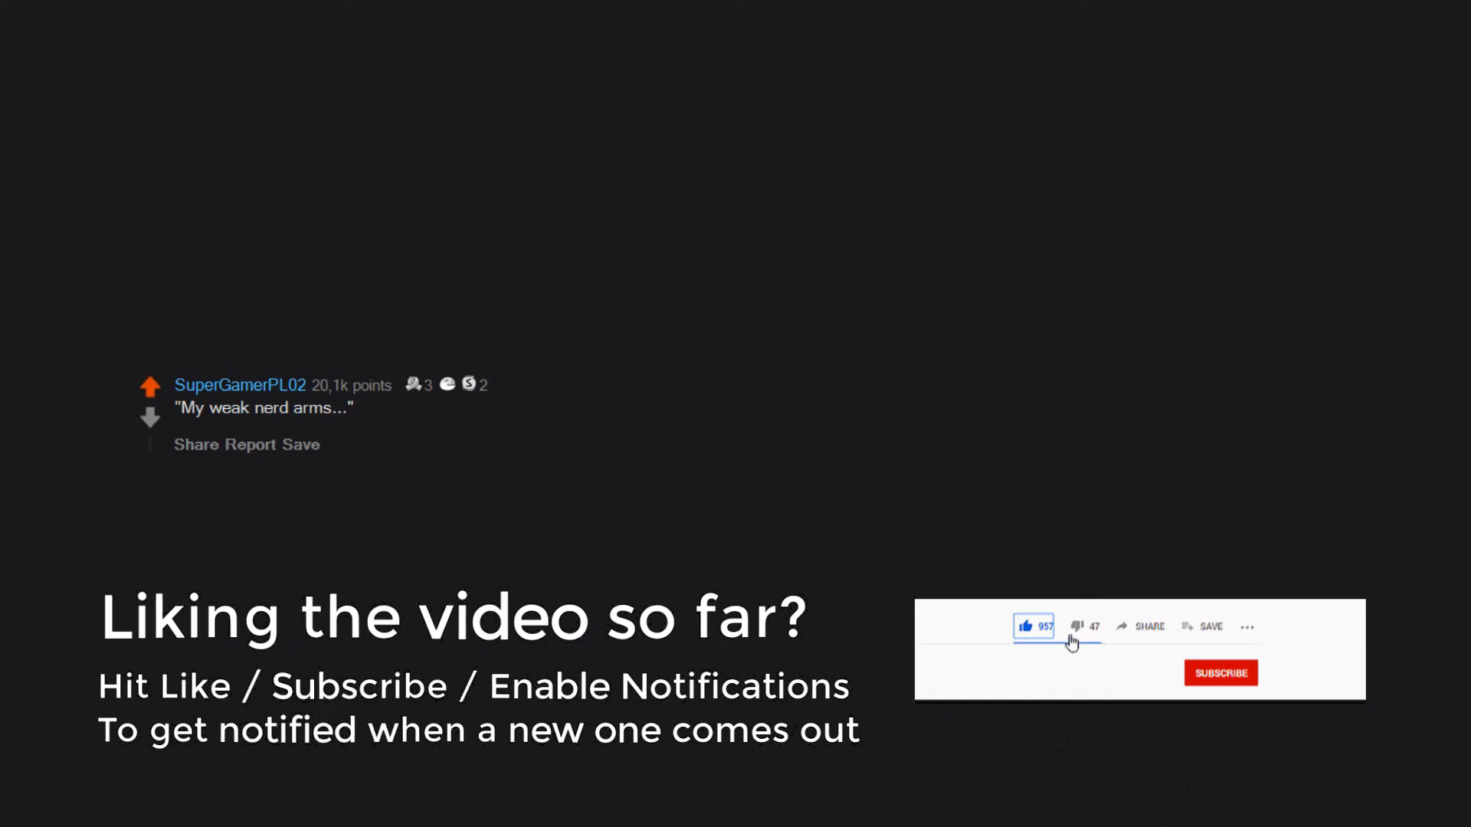
left_click(1220, 673)
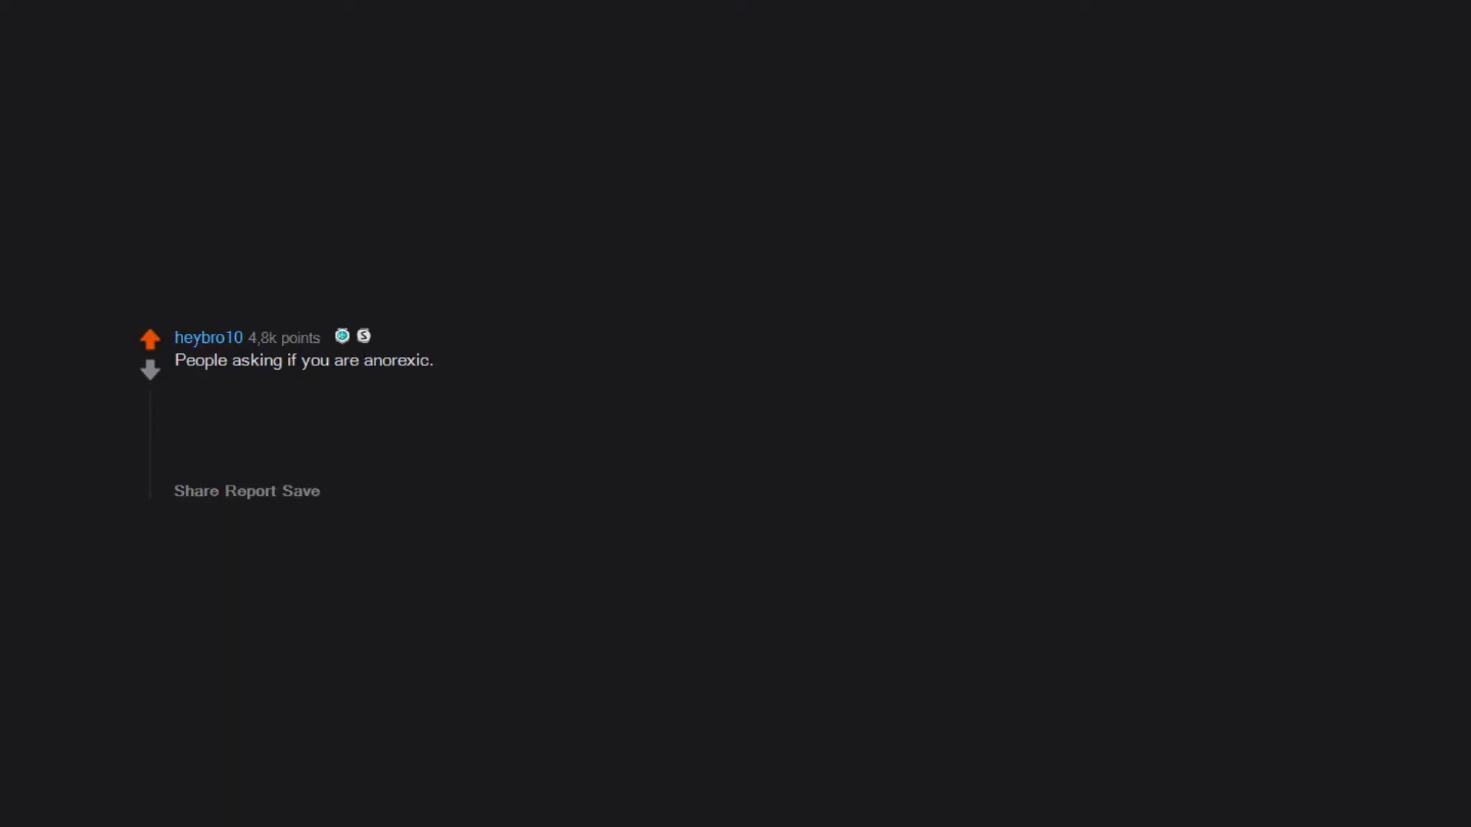
type("-_-")
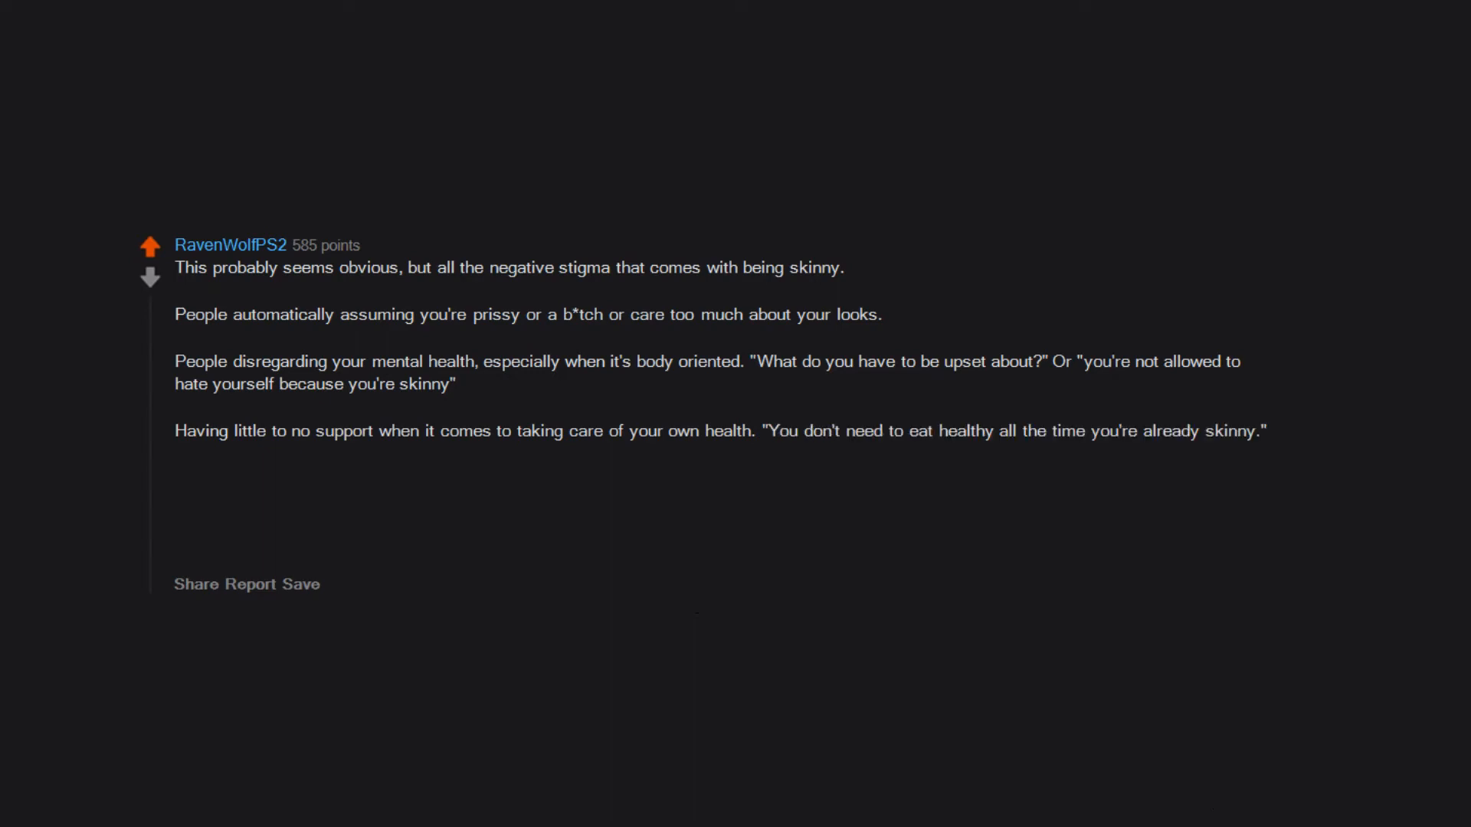
type("Saying things like \"")
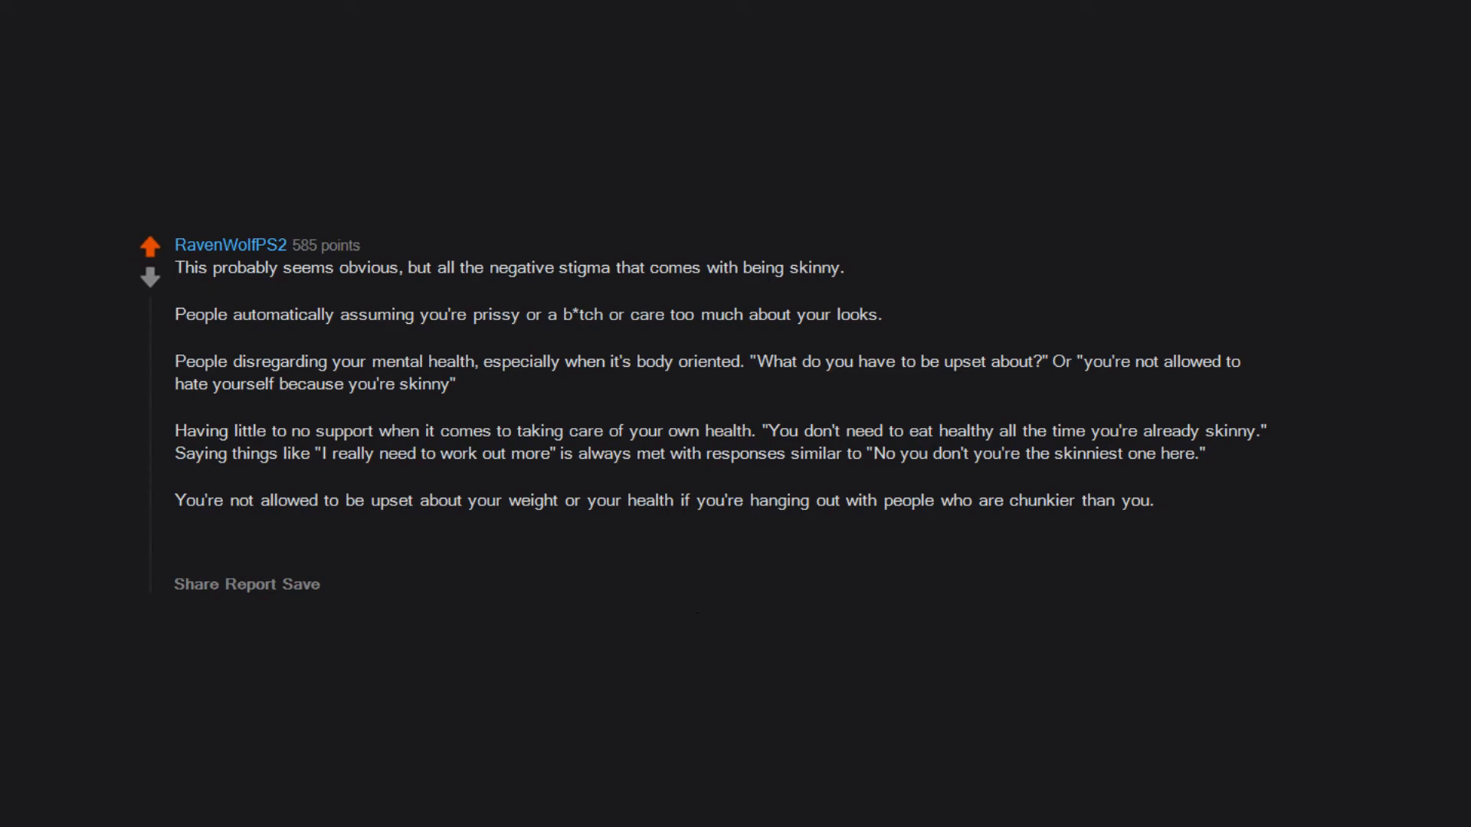
scroll("down", 3)
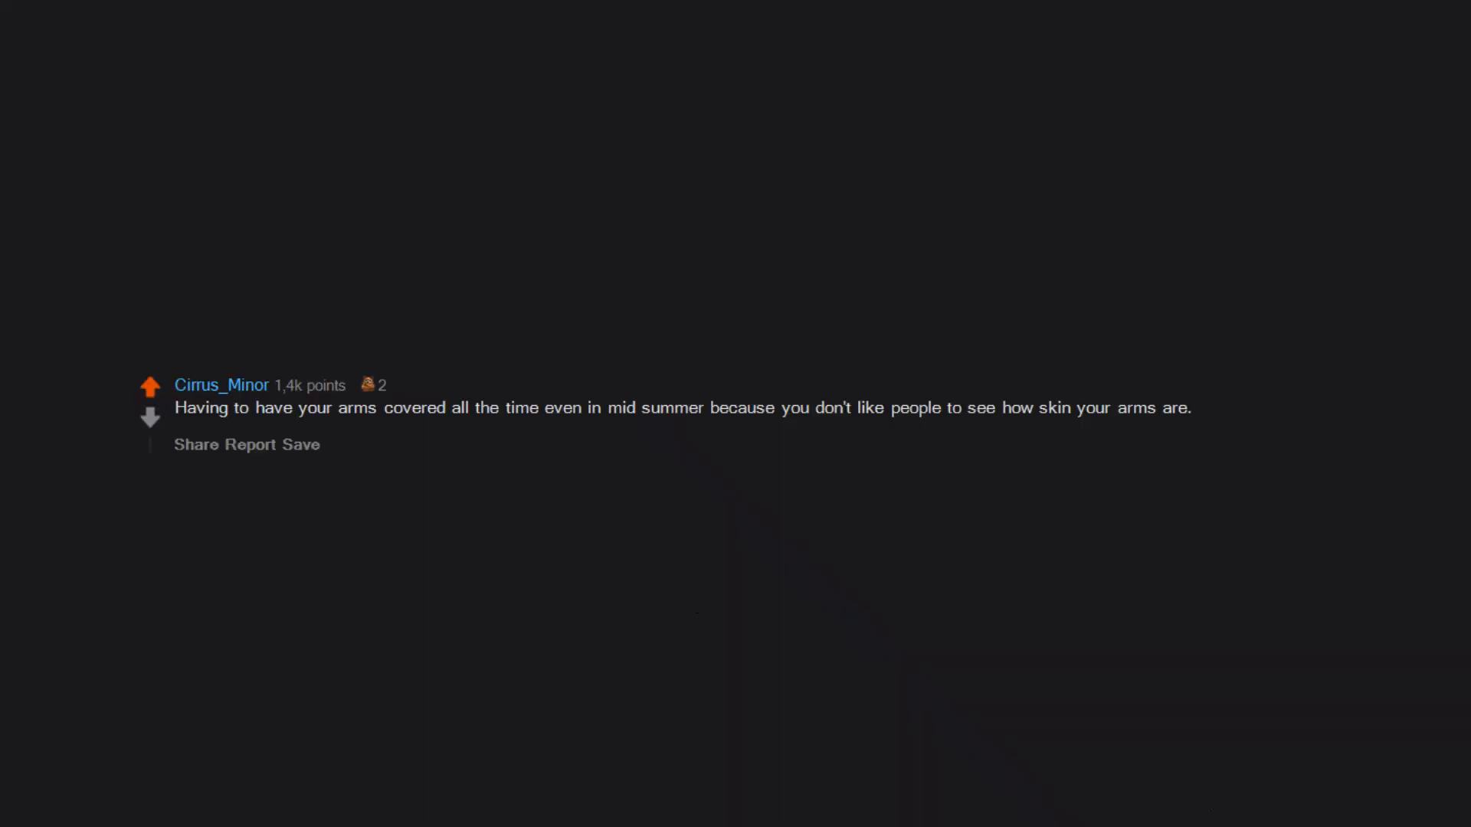
scroll("down", 3)
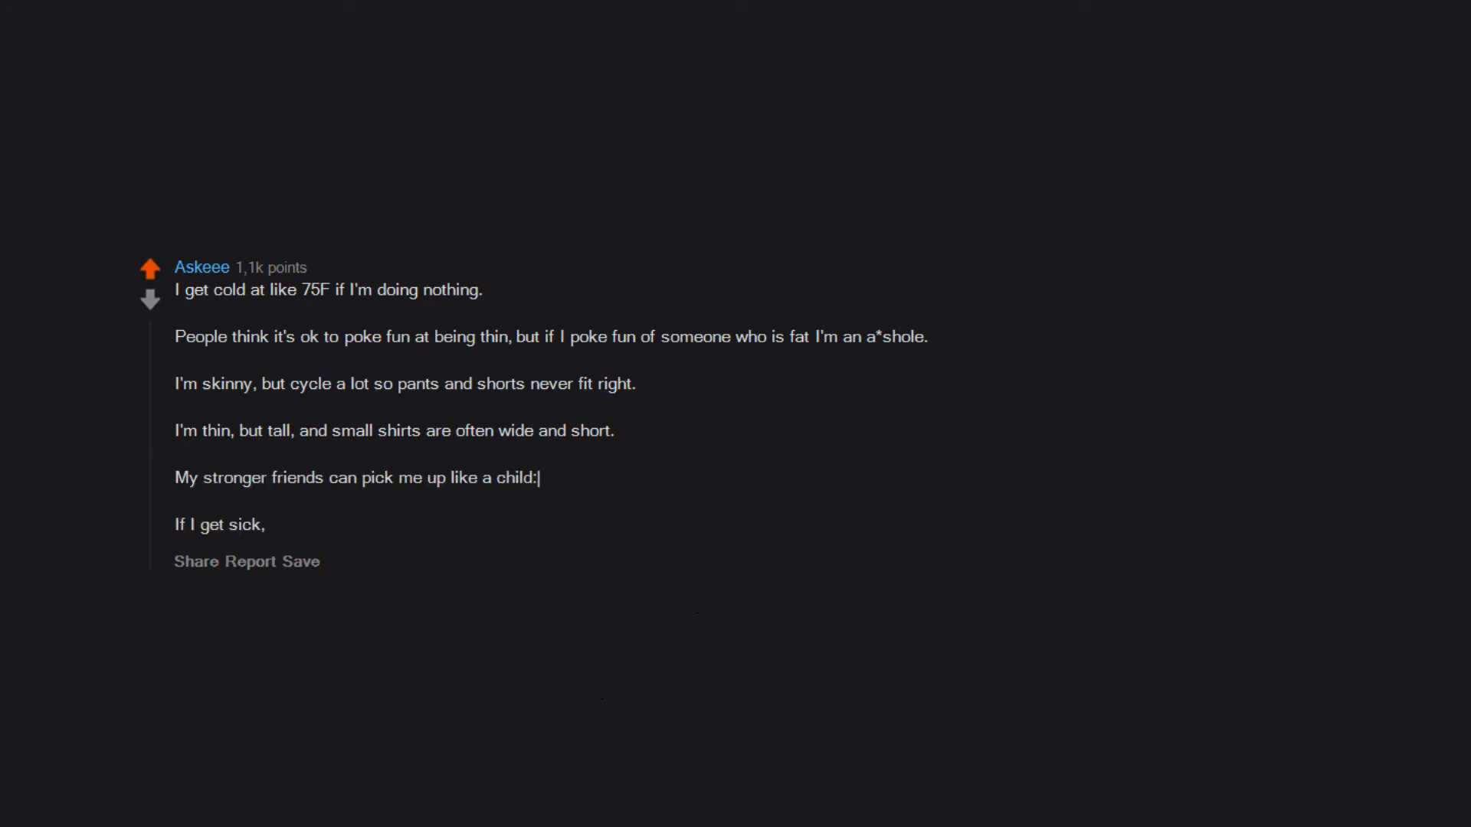
type("the weight loss can easily put me into underweight territory.")
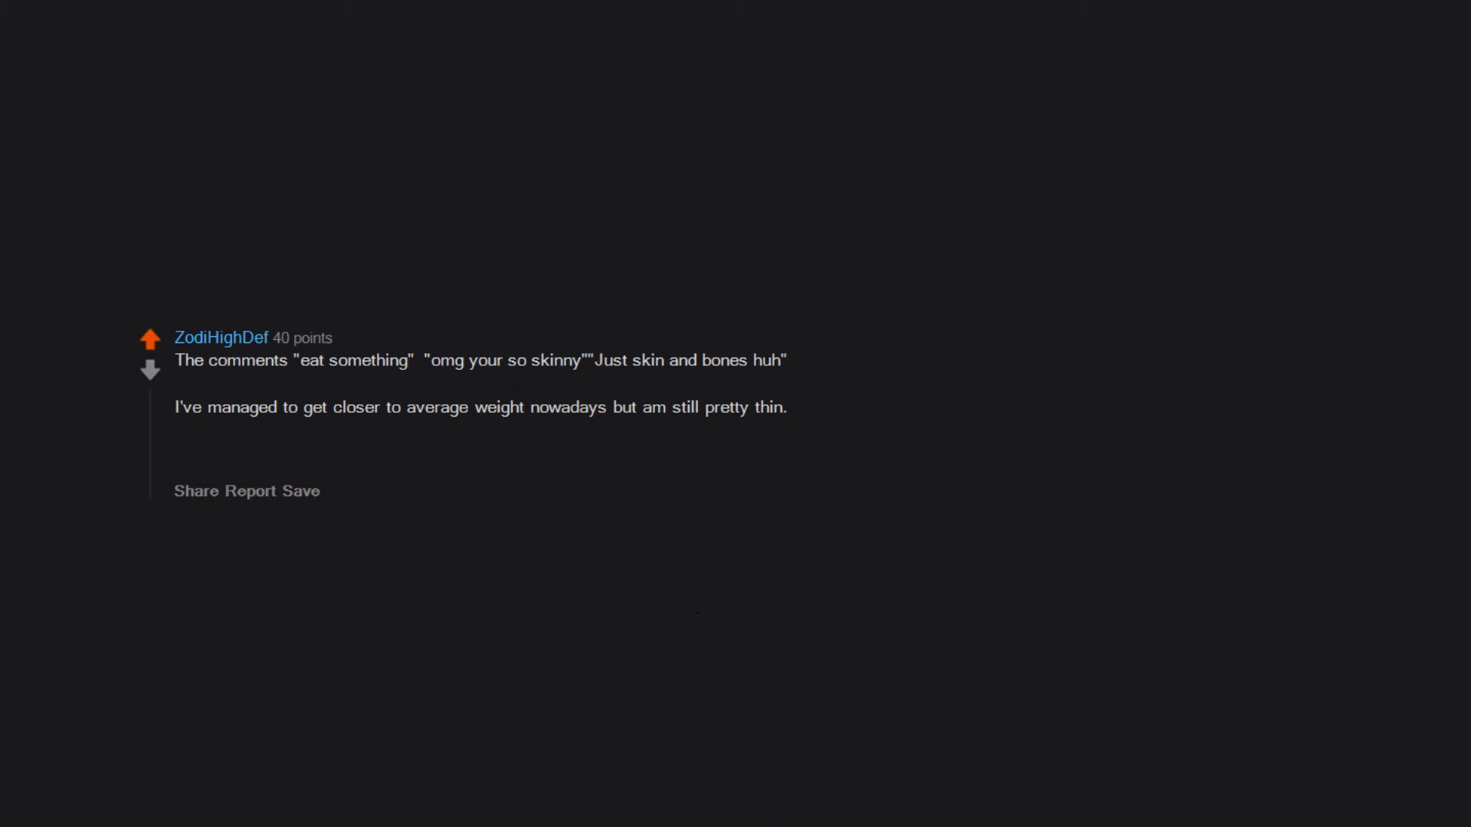
type("Boney buns and mean (")
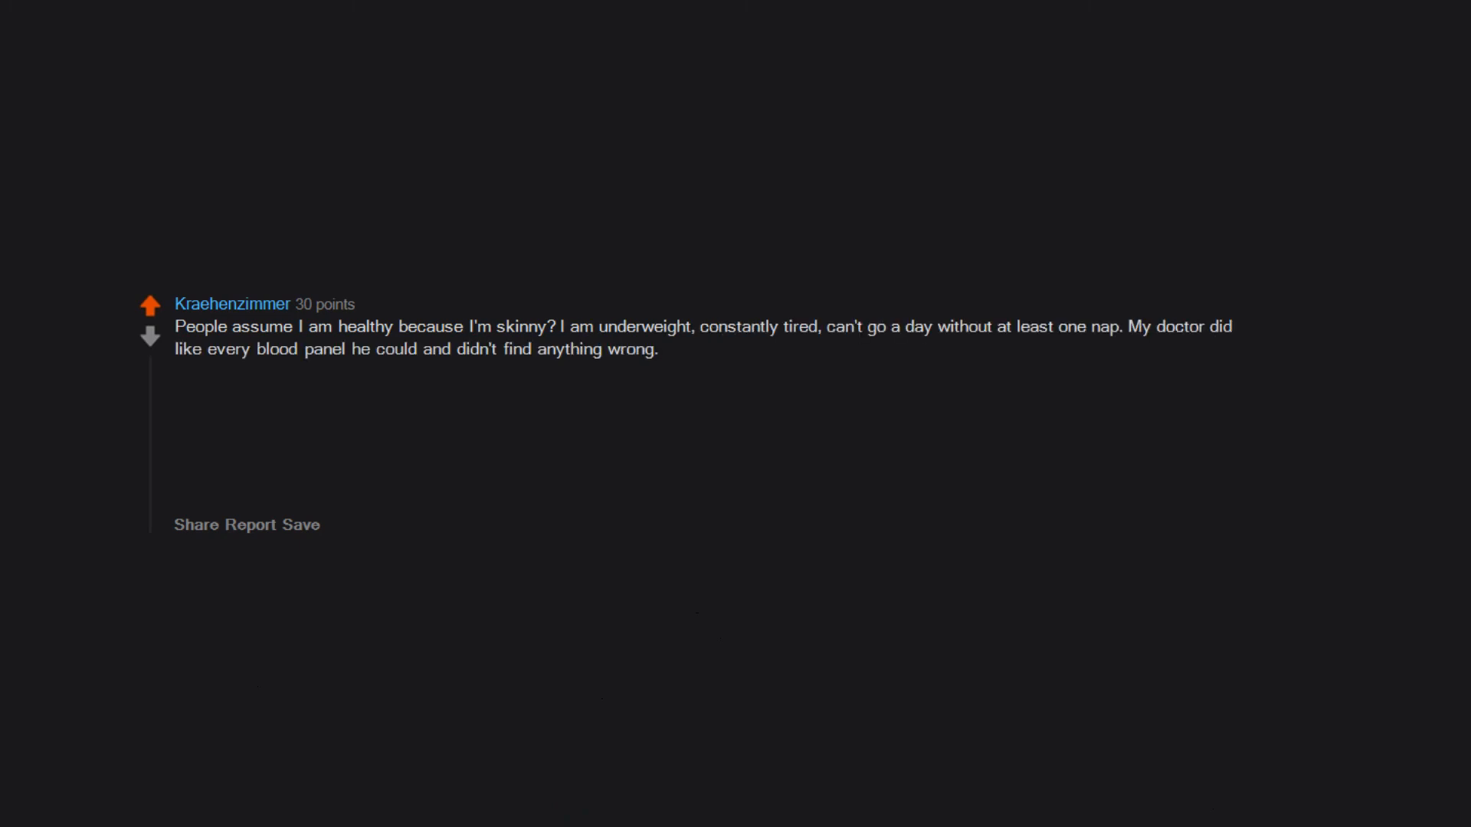
type("Still sooo fatigued and tired.")
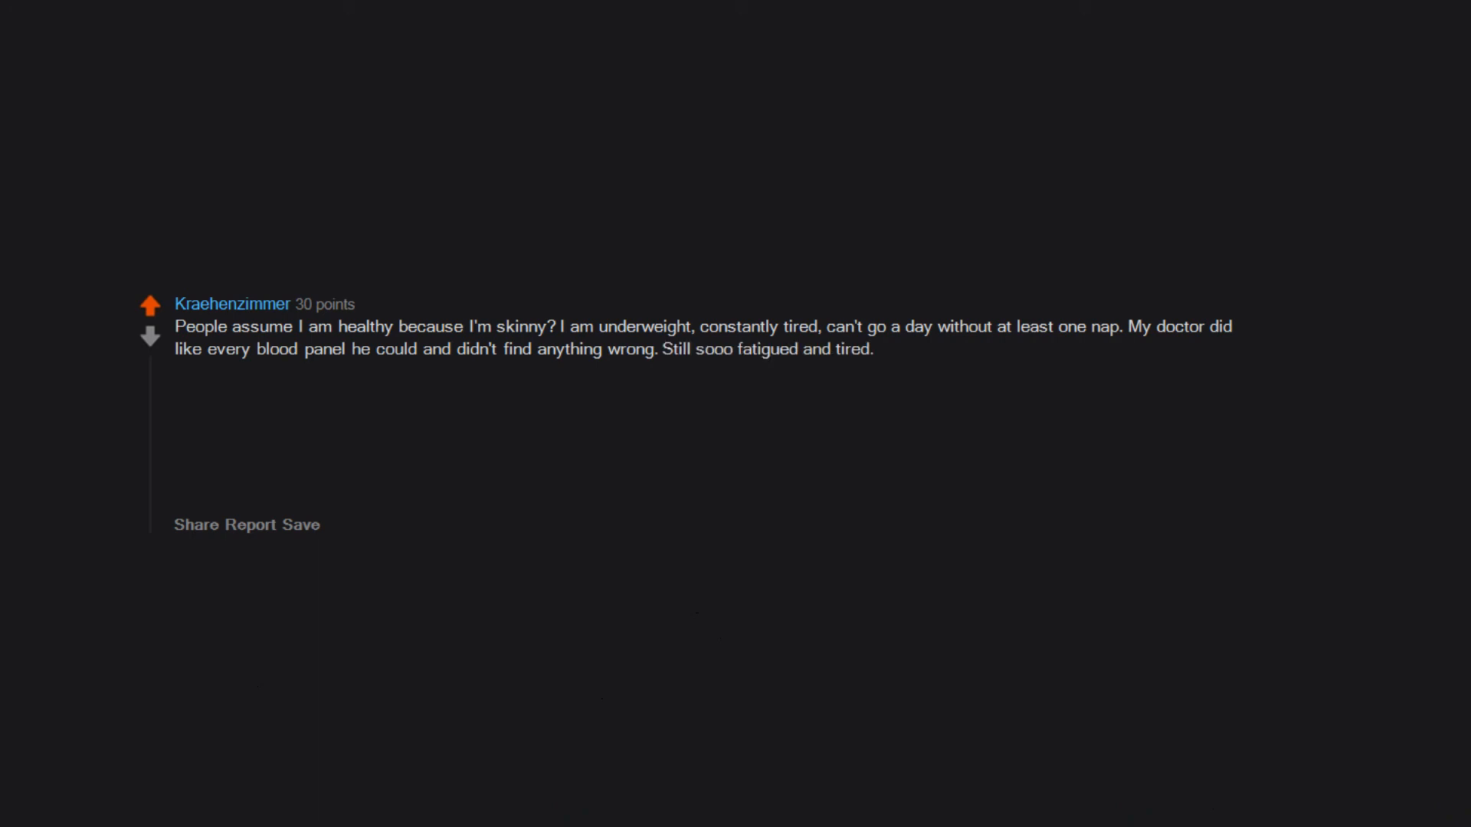